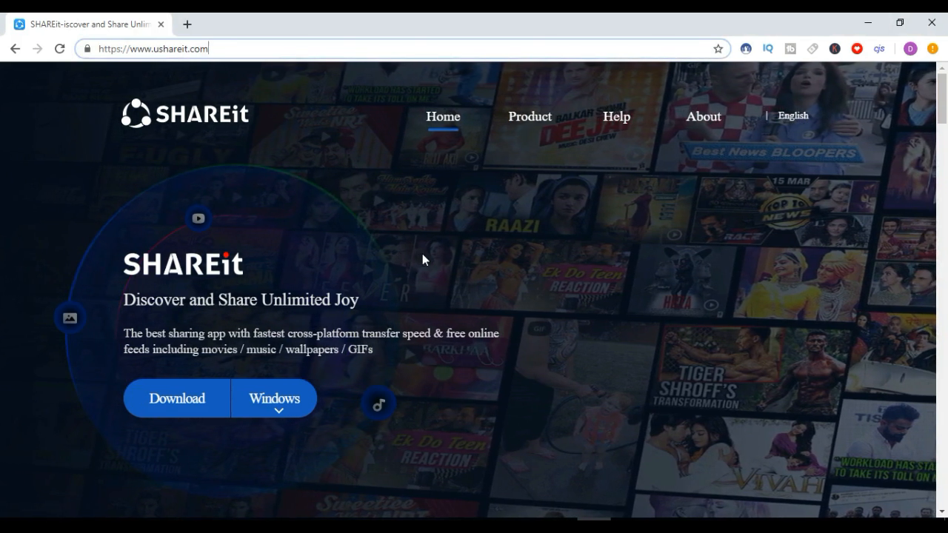
{"action": "mouse_move", "coordinate": [259, 143]}
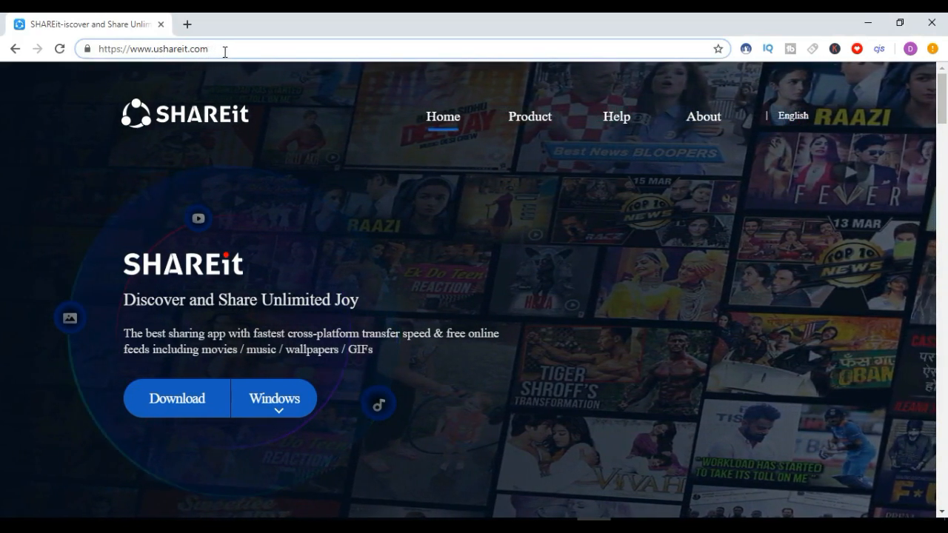
Download the Windows SHAREit installer from ushareit.com in Chrome
{"action": "left_click", "coordinate": [156, 50]}
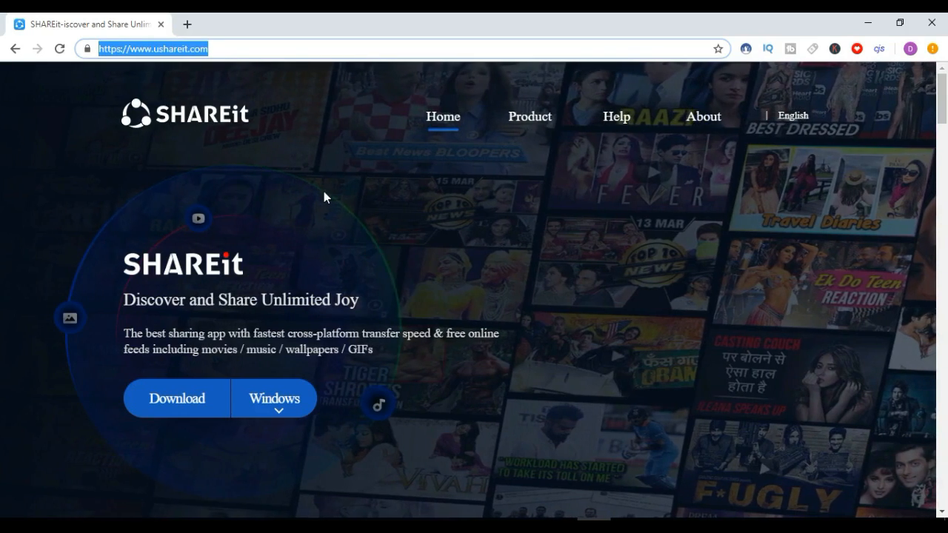
{"action": "mouse_move", "coordinate": [889, 302]}
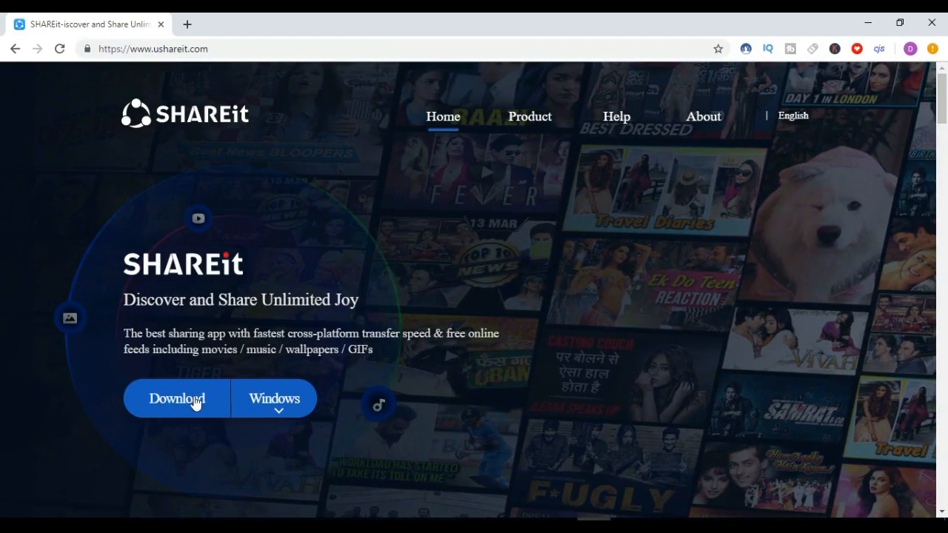
{"action": "left_click", "coordinate": [177, 399]}
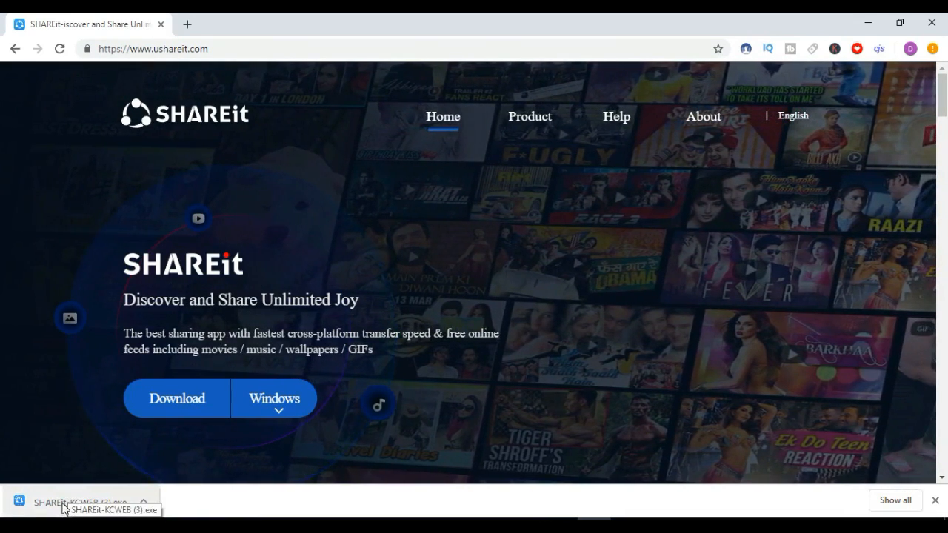
Launch the downloaded SHAREit-KCWEB (3).exe installer from Chrome's download bar
{"action": "left_click", "coordinate": [74, 500]}
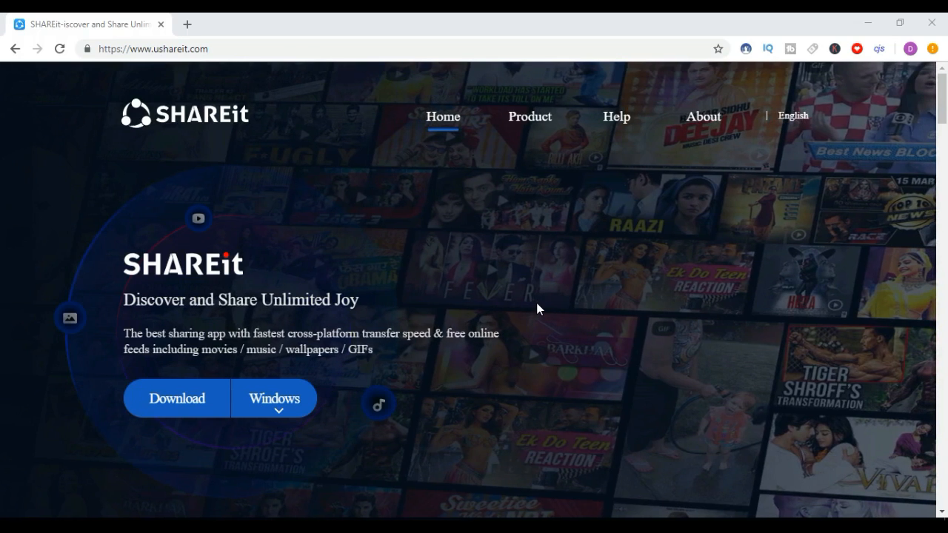
{"action": "left_click", "coordinate": [177, 398]}
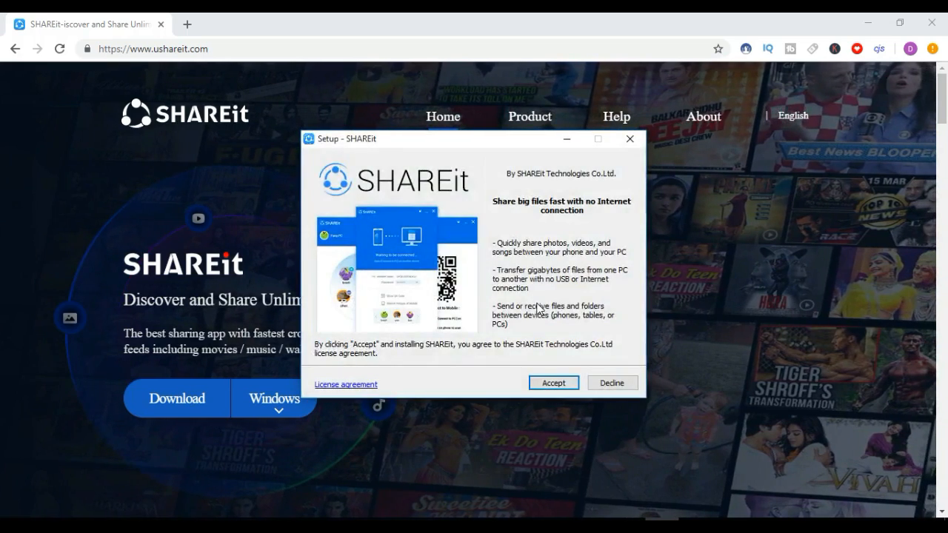
{"action": "mouse_move", "coordinate": [757, 62]}
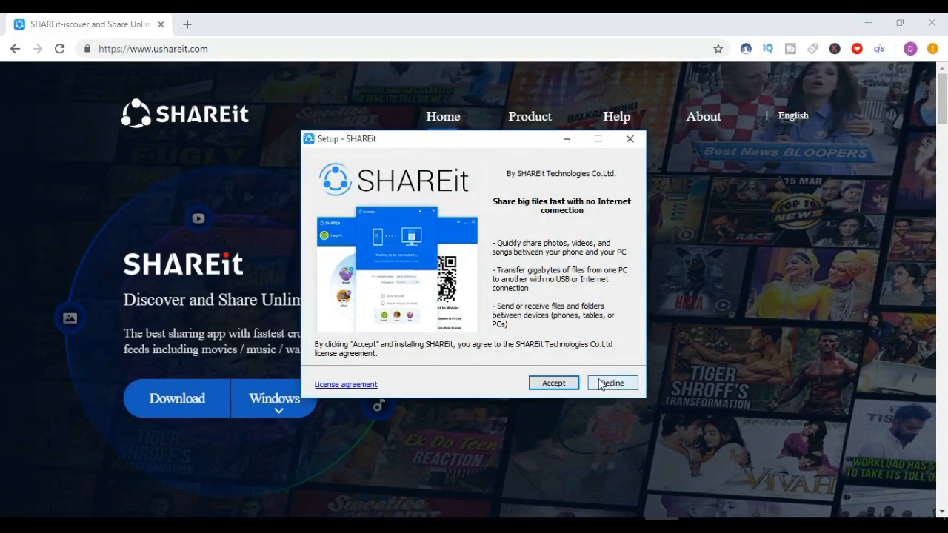
Accept the license, keep the default folder and desktop shortcut, then finish and launch SHAREit
{"action": "left_click", "coordinate": [553, 383]}
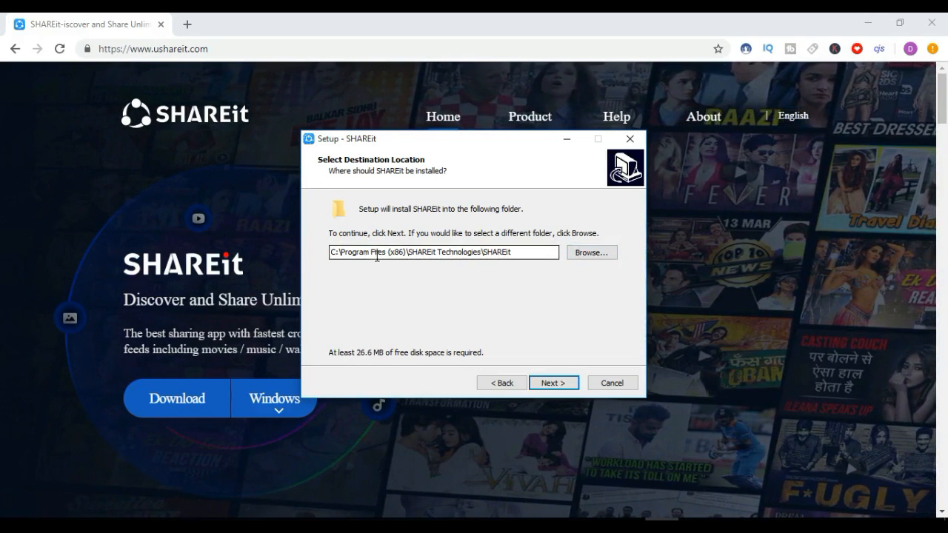
{"action": "mouse_move", "coordinate": [523, 322]}
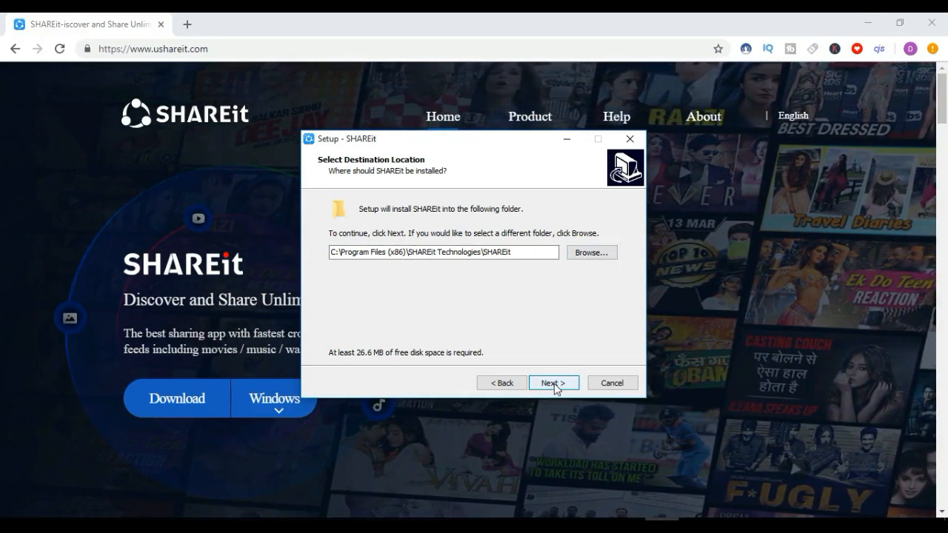
{"action": "left_click", "coordinate": [554, 382]}
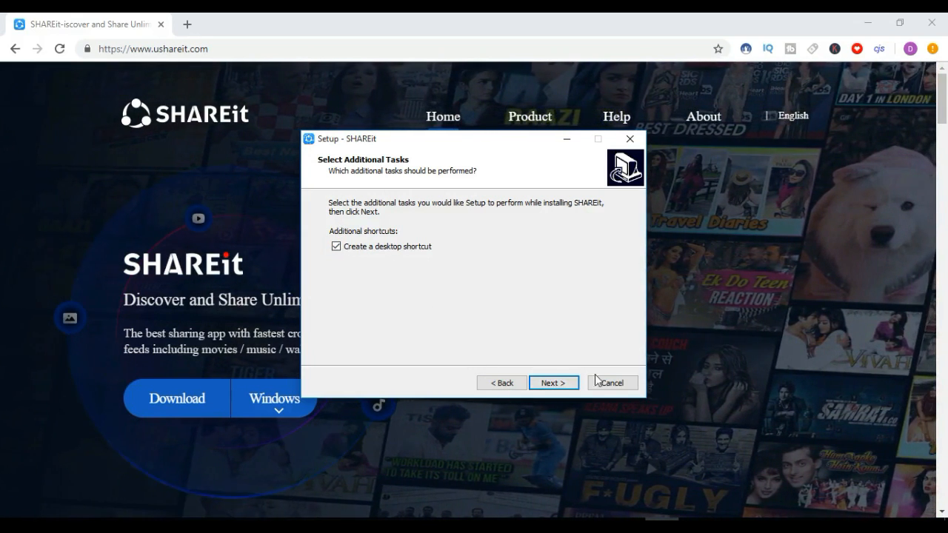
{"action": "left_click", "coordinate": [554, 383]}
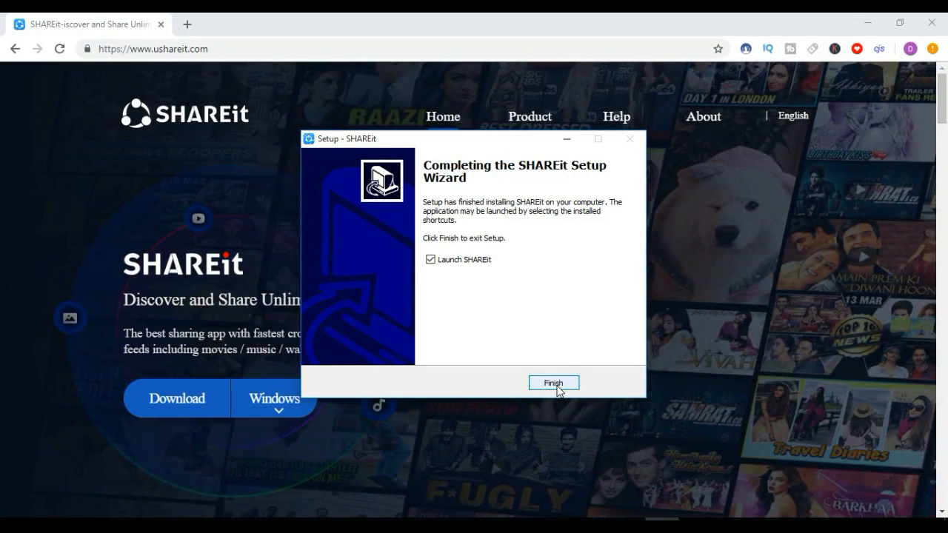
{"action": "left_click", "coordinate": [554, 382]}
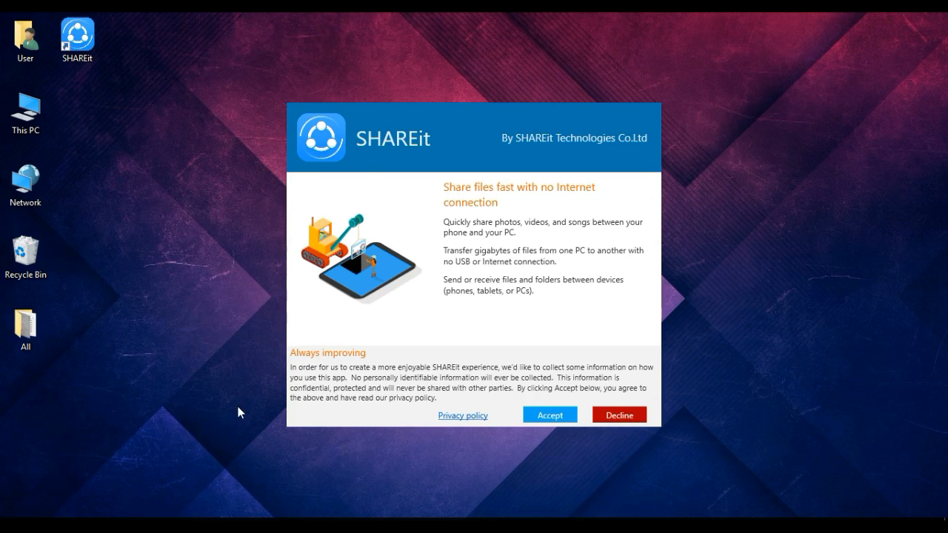
{"action": "mouse_move", "coordinate": [79, 17]}
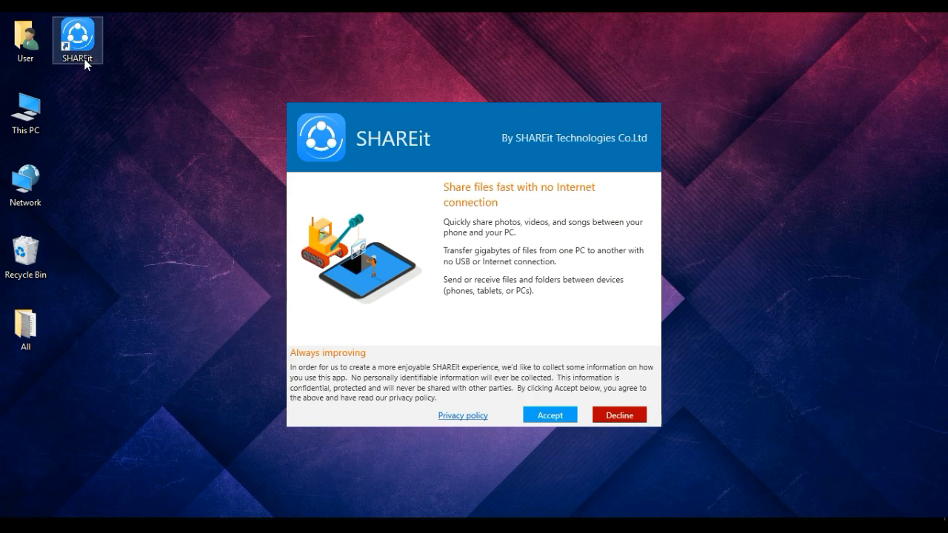
{"action": "mouse_move", "coordinate": [207, 196]}
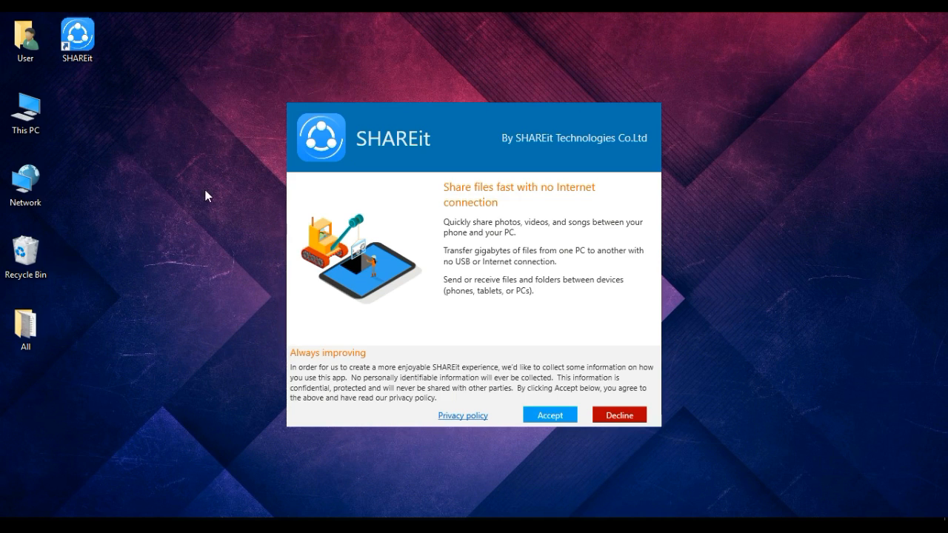
{"action": "mouse_move", "coordinate": [430, 413]}
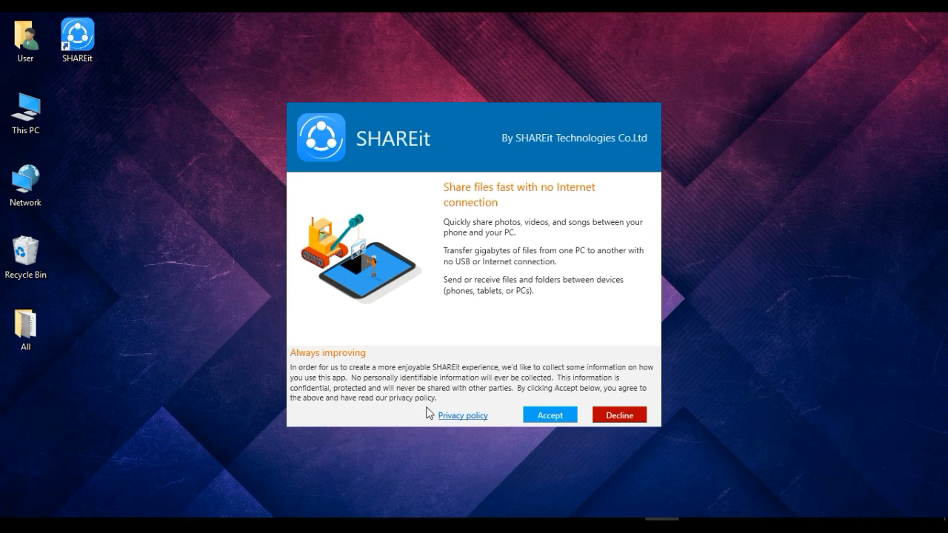
{"action": "mouse_move", "coordinate": [551, 415]}
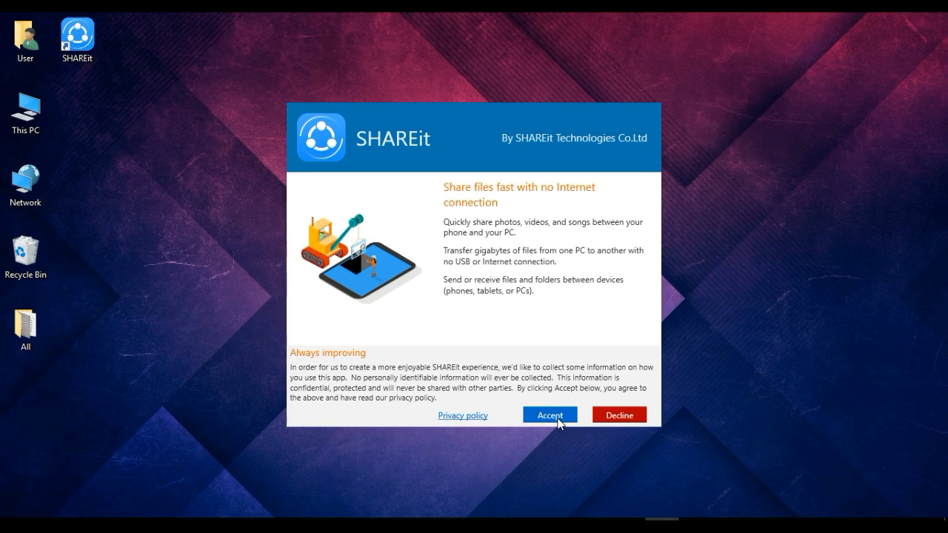
Accept SHAREit's data collection notice and skip the intro slides
{"action": "left_click", "coordinate": [549, 414]}
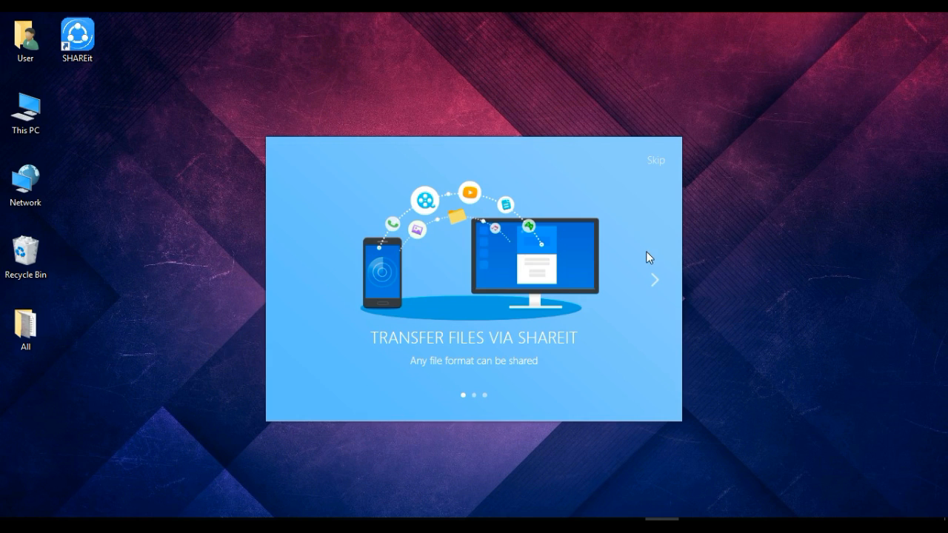
{"action": "left_click", "coordinate": [655, 159]}
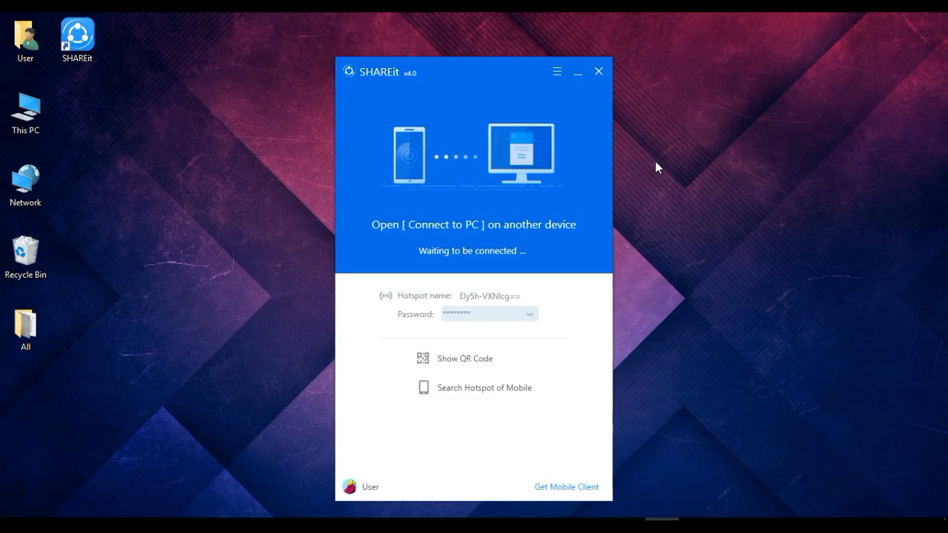
{"action": "mouse_move", "coordinate": [399, 110]}
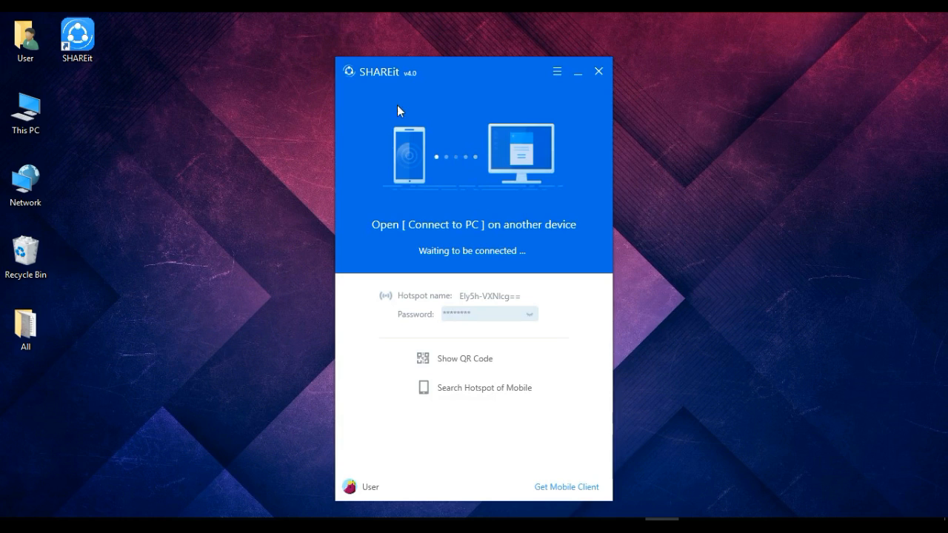
{"action": "mouse_move", "coordinate": [472, 267]}
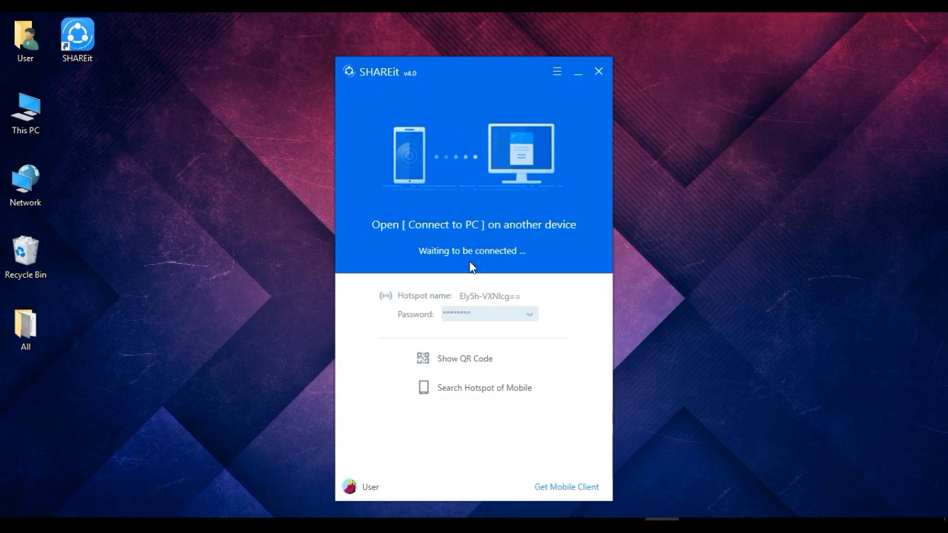
{"action": "mouse_move", "coordinate": [375, 481]}
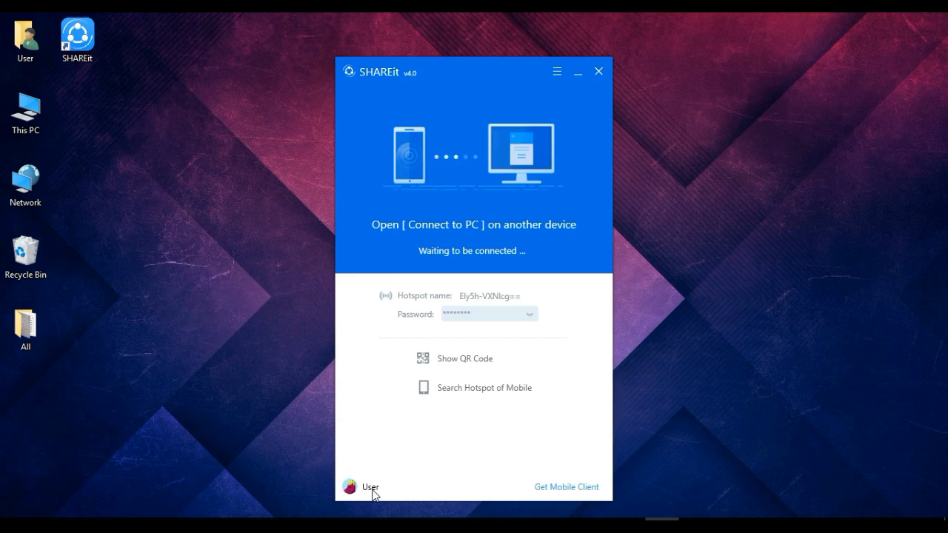
Open SHAREit settings from the User profile name at the bottom left
{"action": "left_click", "coordinate": [352, 487]}
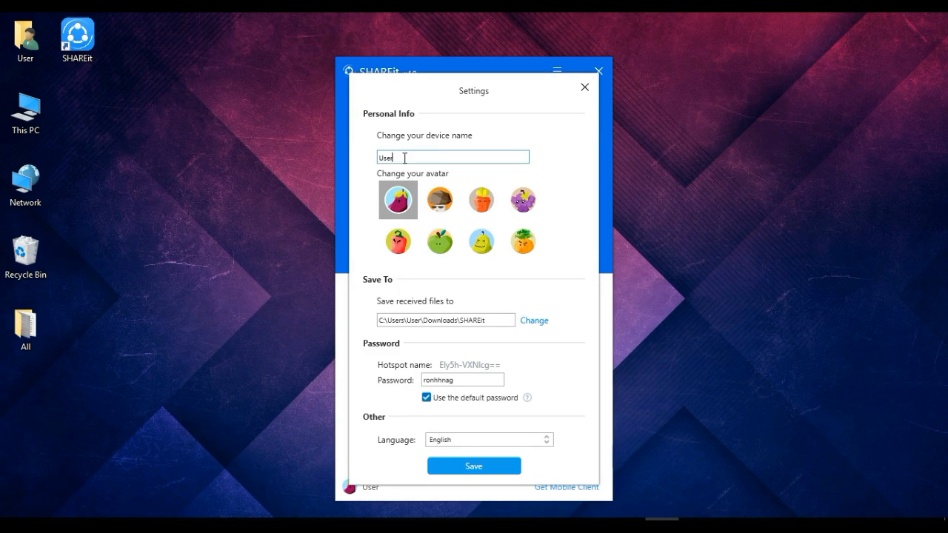
Rename the SHAREit device from User to JustGenius
{"action": "double_click", "coordinate": [388, 157]}
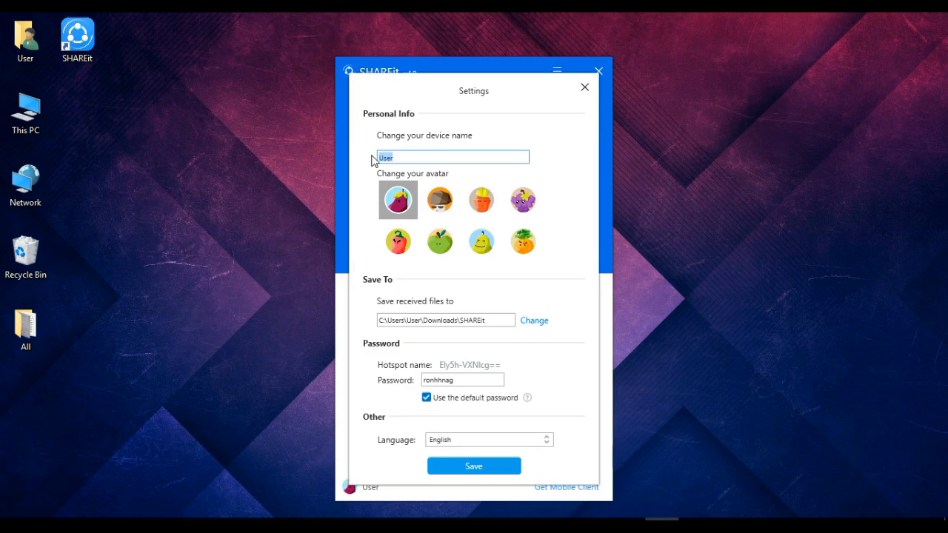
{"action": "type", "text": "u"}
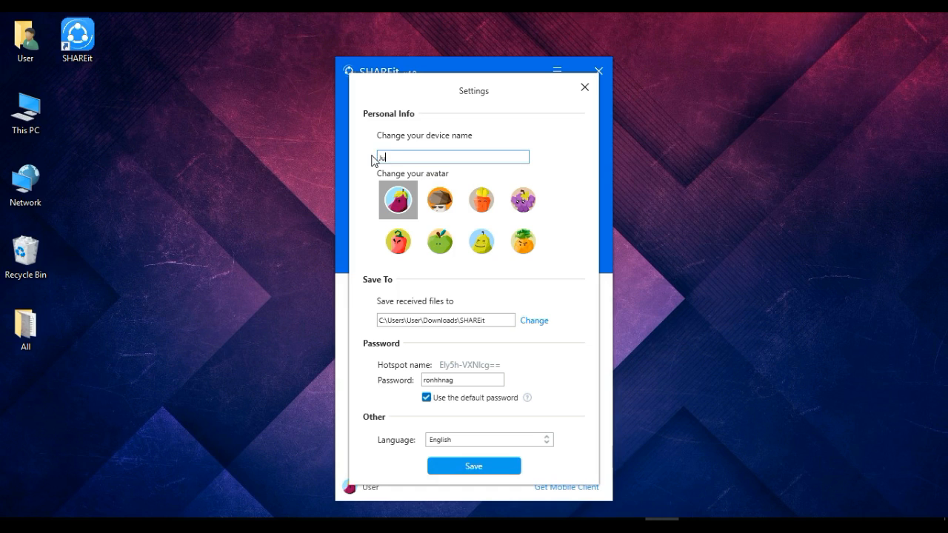
{"action": "type", "text": "JustGenius"}
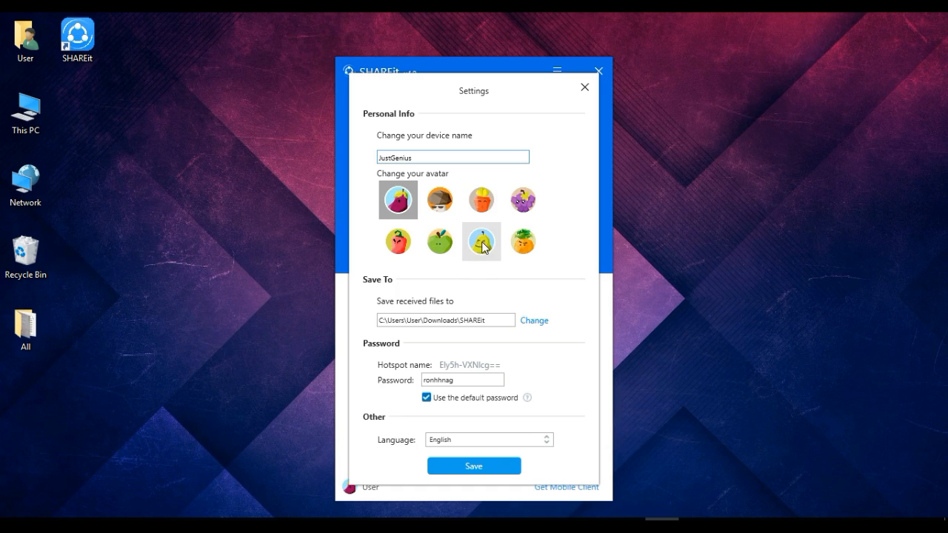
Choose the orange fruit avatar, select the save path, and save the settings
{"action": "left_click", "coordinate": [523, 241]}
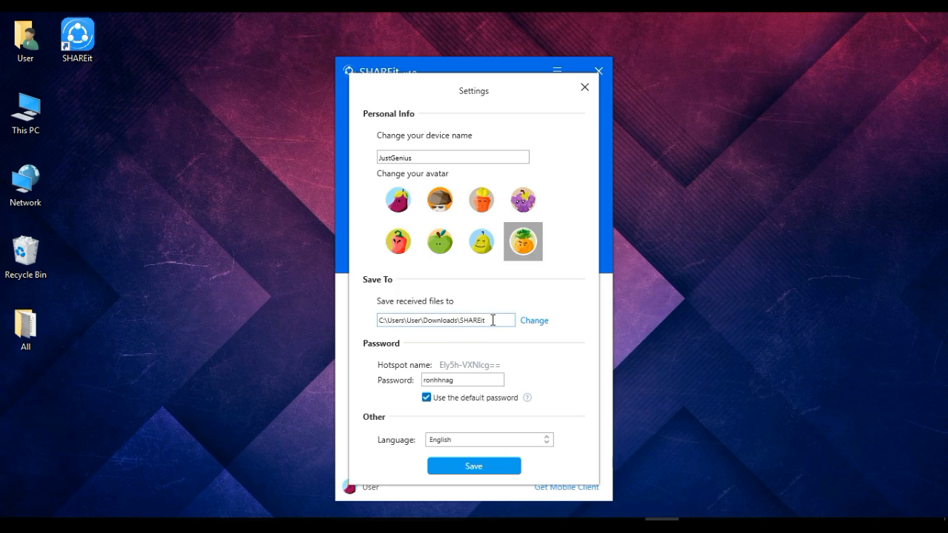
{"action": "triple_click", "coordinate": [444, 320]}
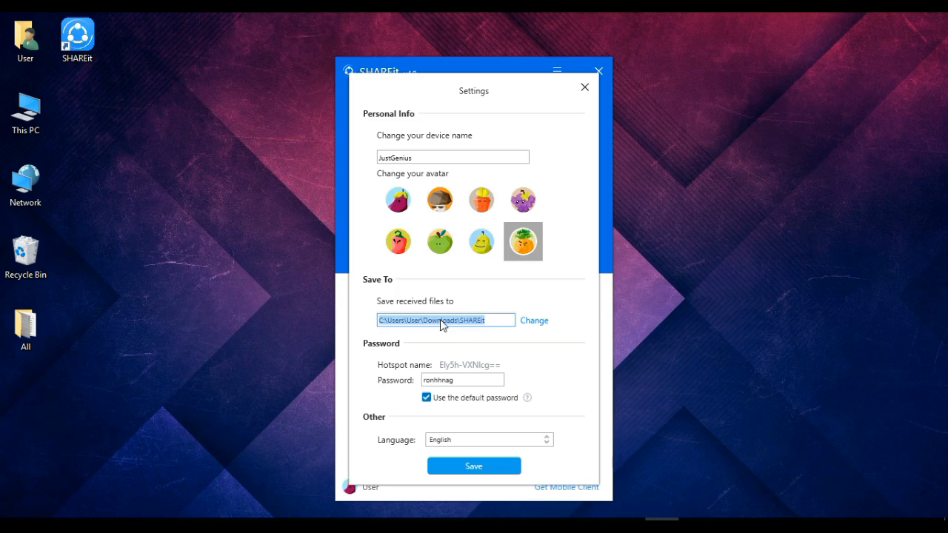
{"action": "mouse_move", "coordinate": [534, 324]}
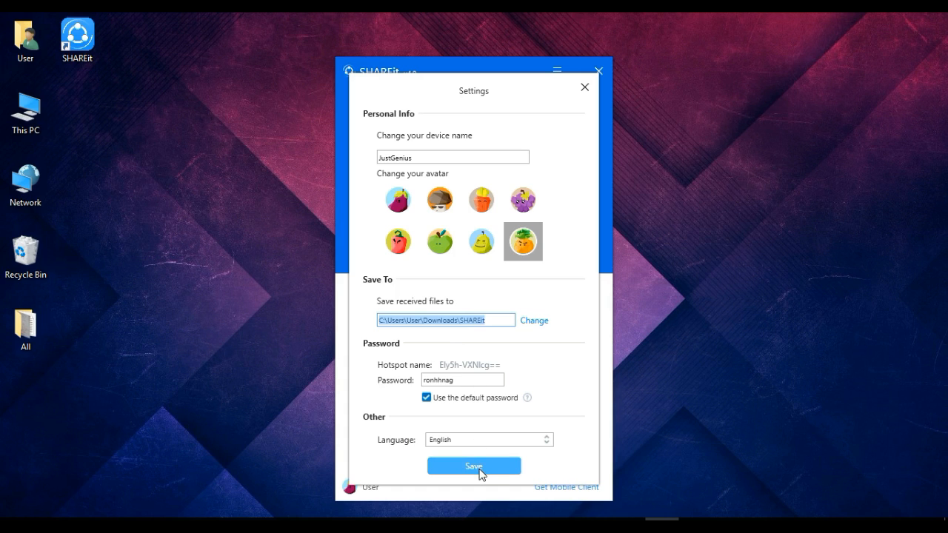
{"action": "left_click", "coordinate": [472, 465]}
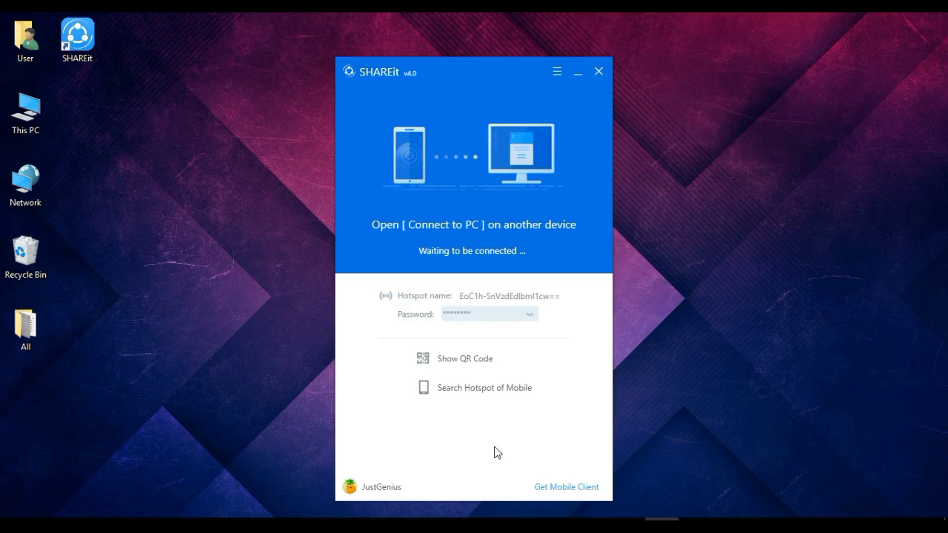
{"action": "mouse_move", "coordinate": [335, 238]}
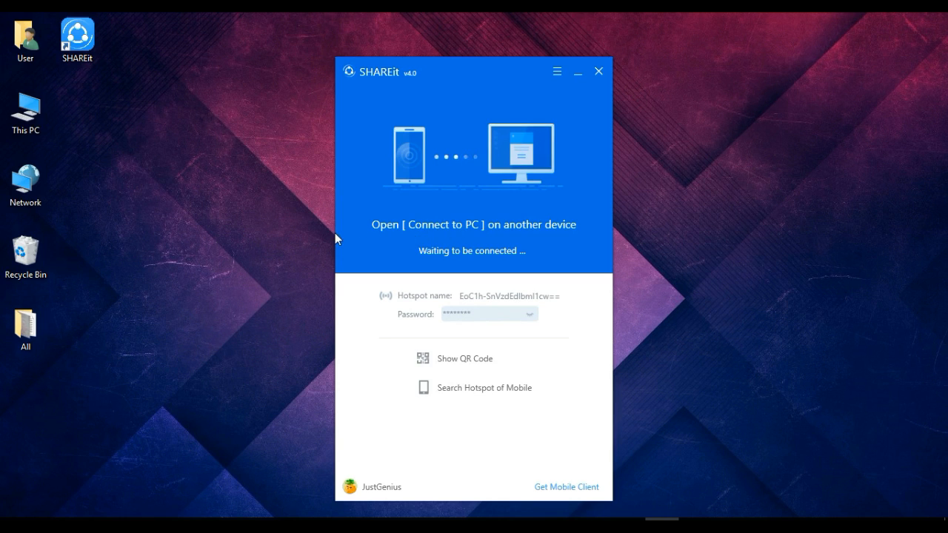
{"action": "mouse_move", "coordinate": [411, 232]}
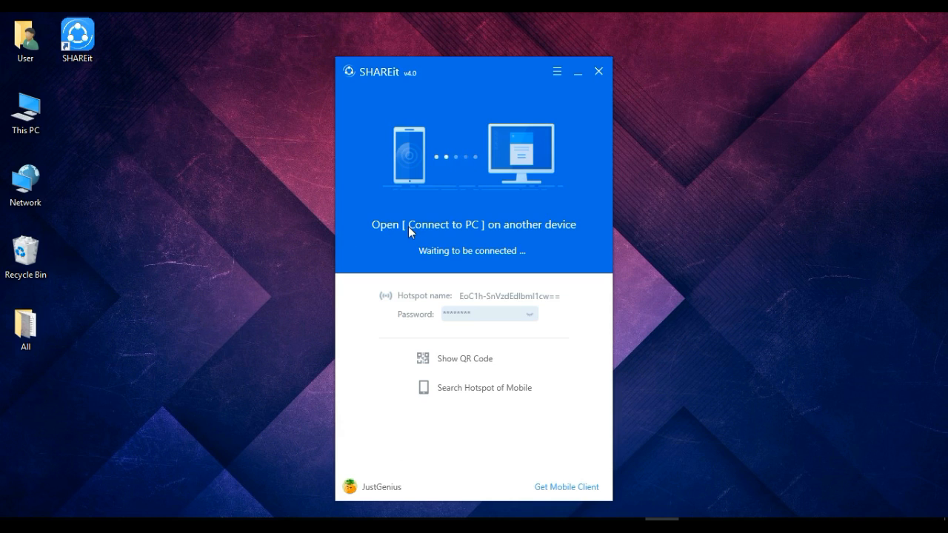
{"action": "mouse_move", "coordinate": [426, 236]}
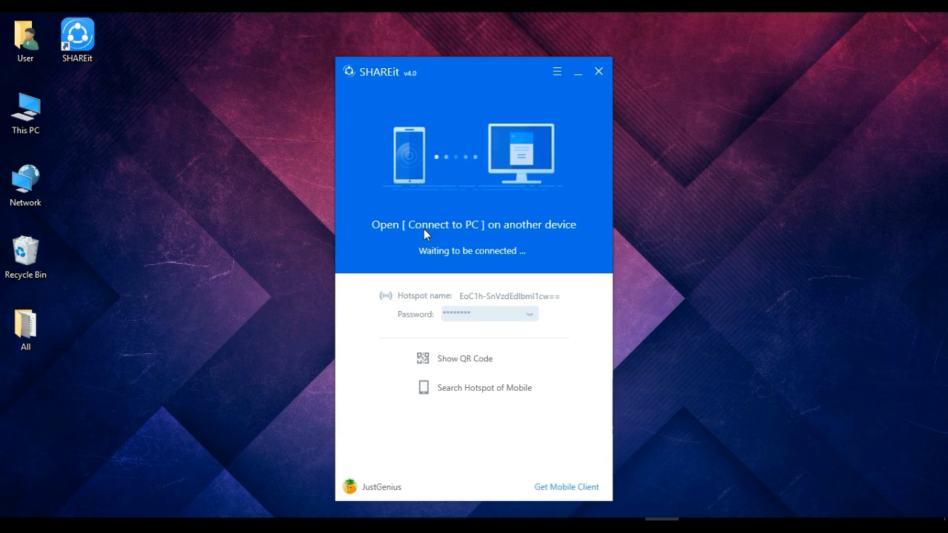
{"action": "mouse_move", "coordinate": [494, 239]}
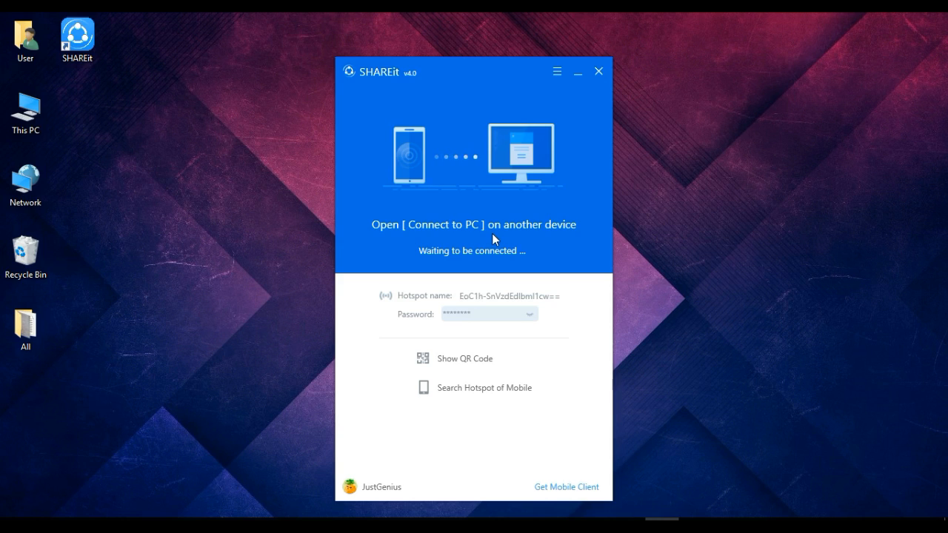
{"action": "mouse_move", "coordinate": [483, 260]}
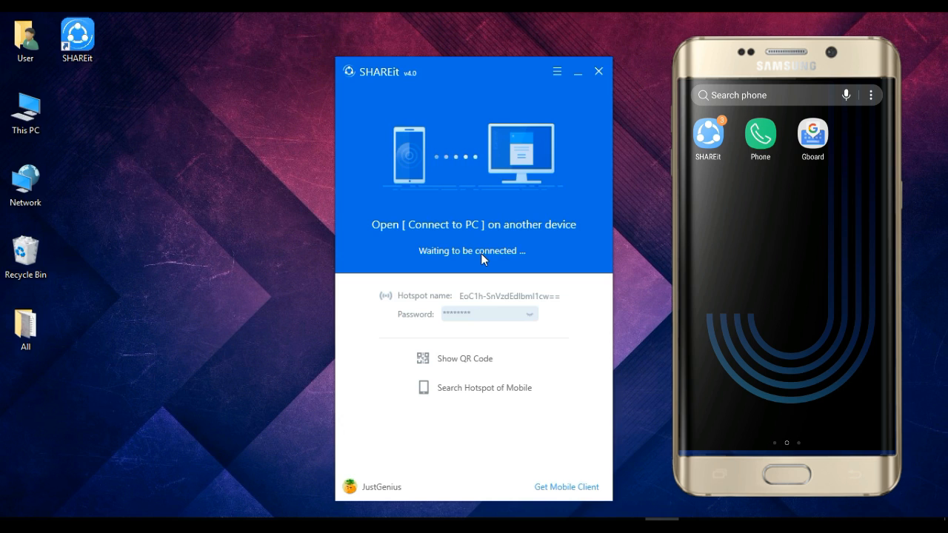
On the phone, open SHAREit and choose Connect PC from the top-right menu
{"action": "left_click", "coordinate": [707, 135]}
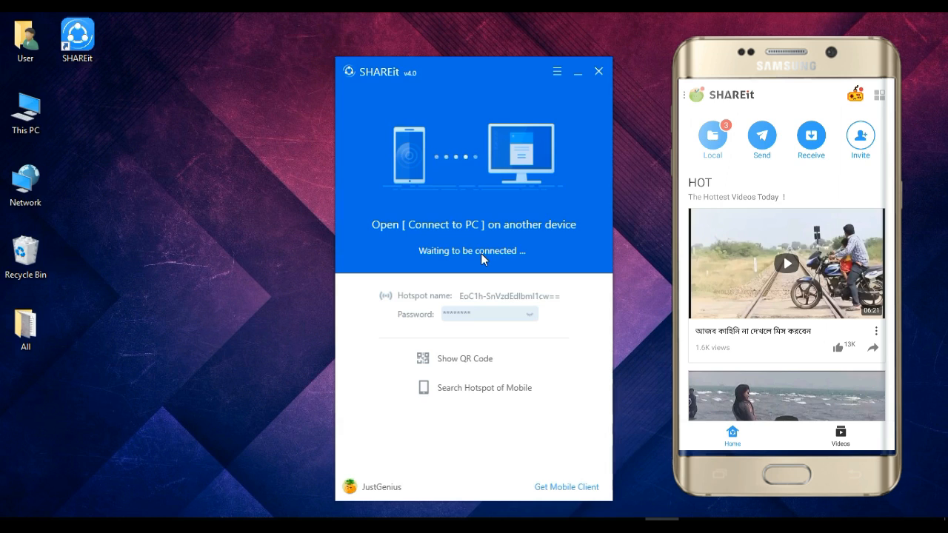
{"action": "left_click", "coordinate": [879, 94]}
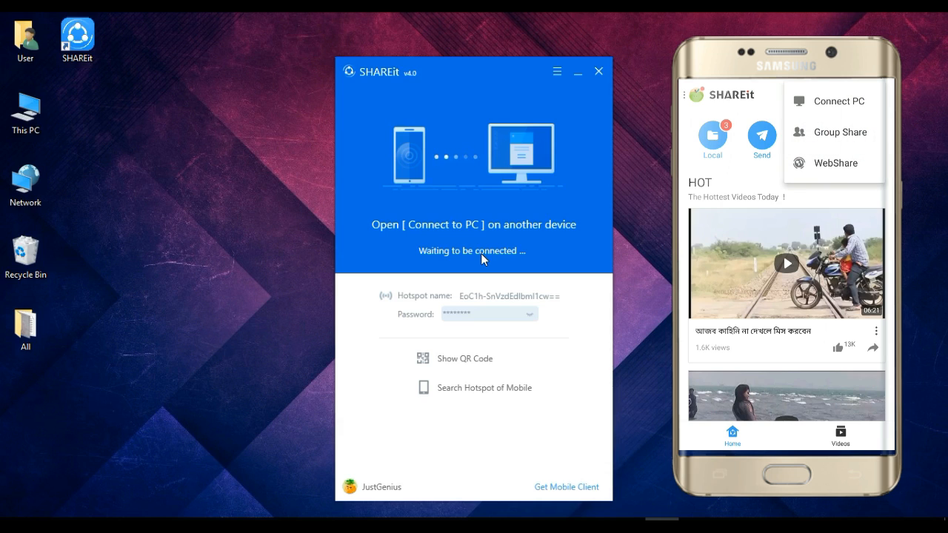
{"action": "left_click", "coordinate": [838, 102]}
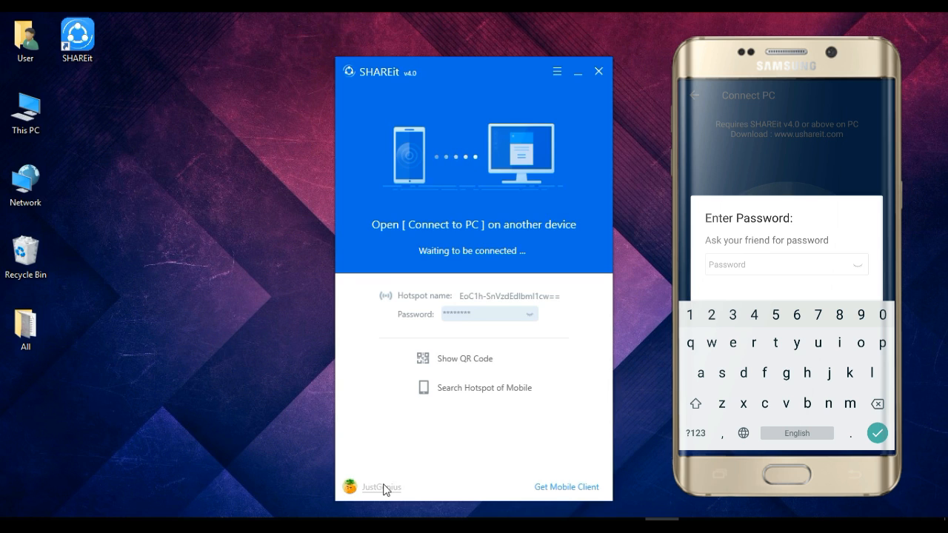
{"action": "mouse_move", "coordinate": [394, 498]}
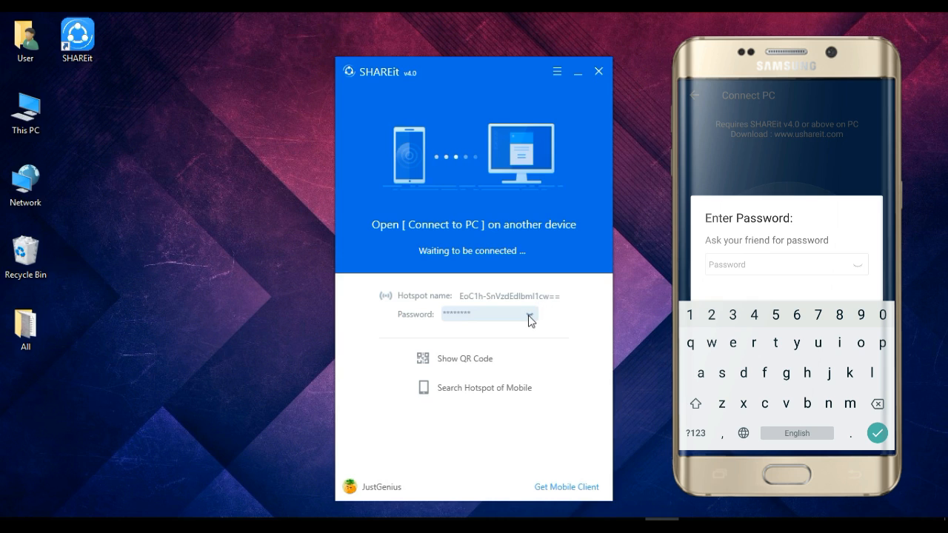
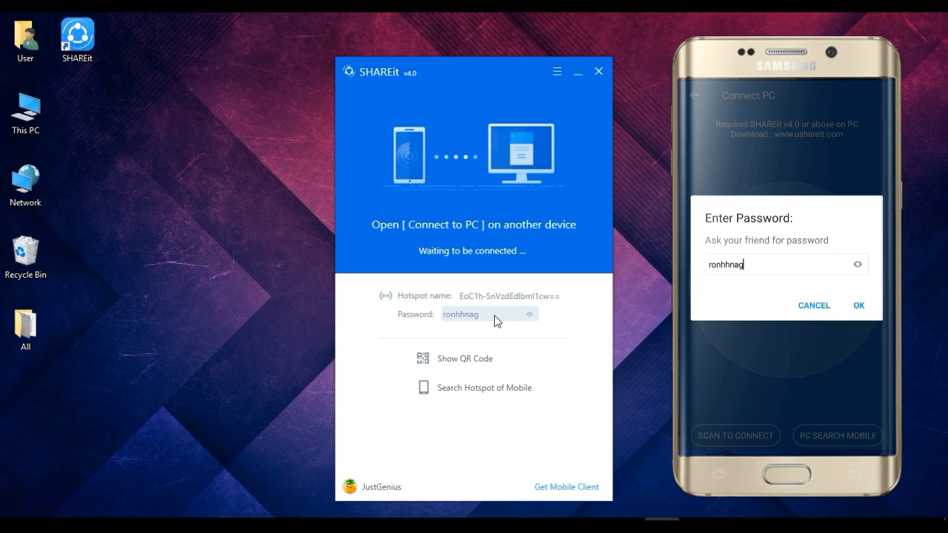
{"action": "left_click", "coordinate": [859, 305]}
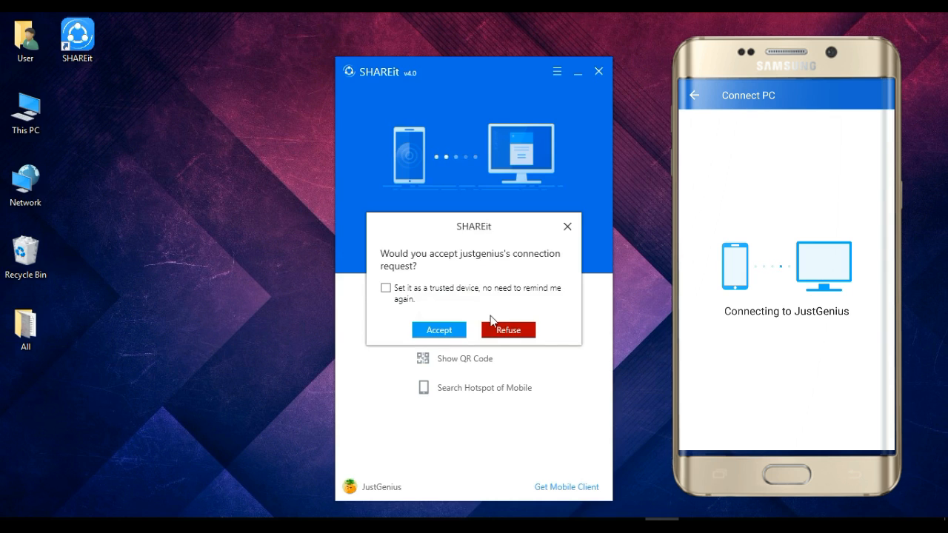
{"action": "mouse_move", "coordinate": [406, 288]}
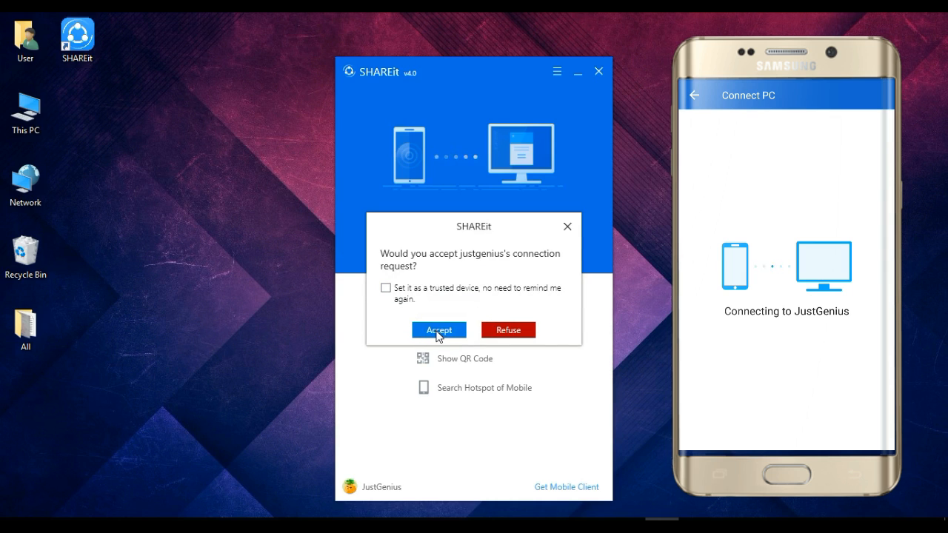
{"action": "left_click", "coordinate": [439, 330]}
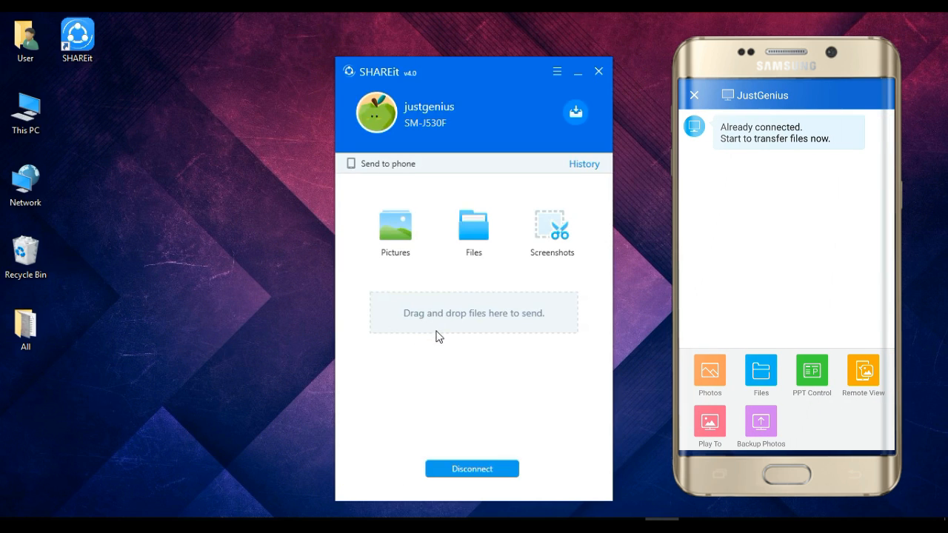
{"action": "mouse_move", "coordinate": [380, 389]}
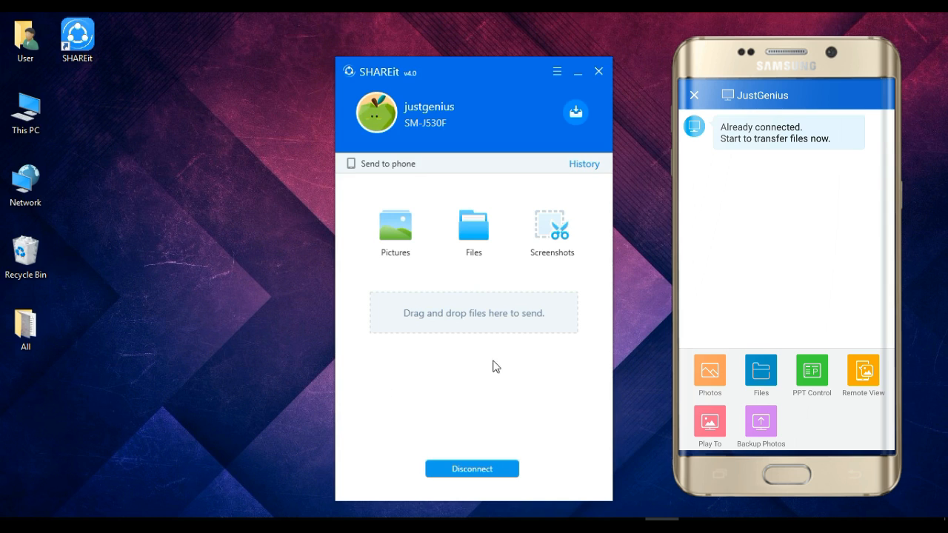
{"action": "mouse_move", "coordinate": [471, 157]}
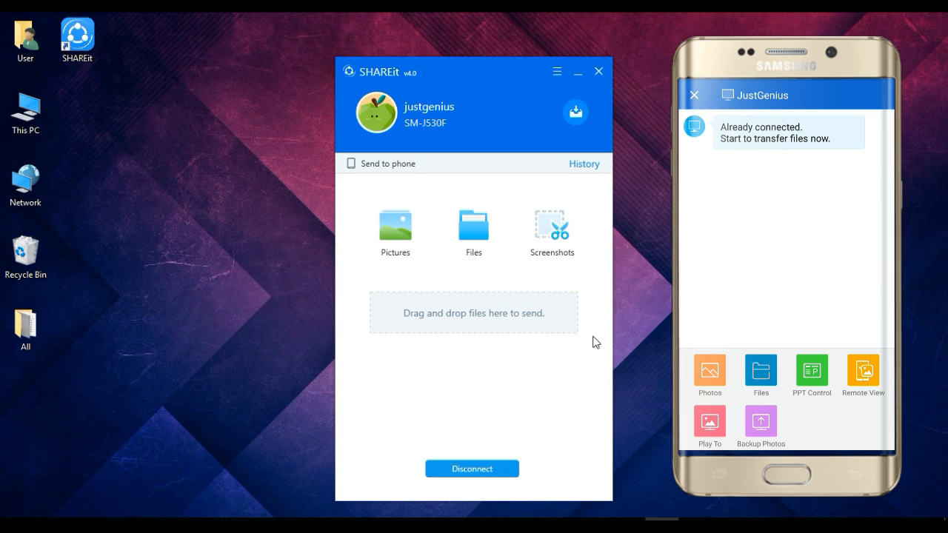
Open the Files browser on the connected phone's SHAREit screen
{"action": "left_click", "coordinate": [761, 371]}
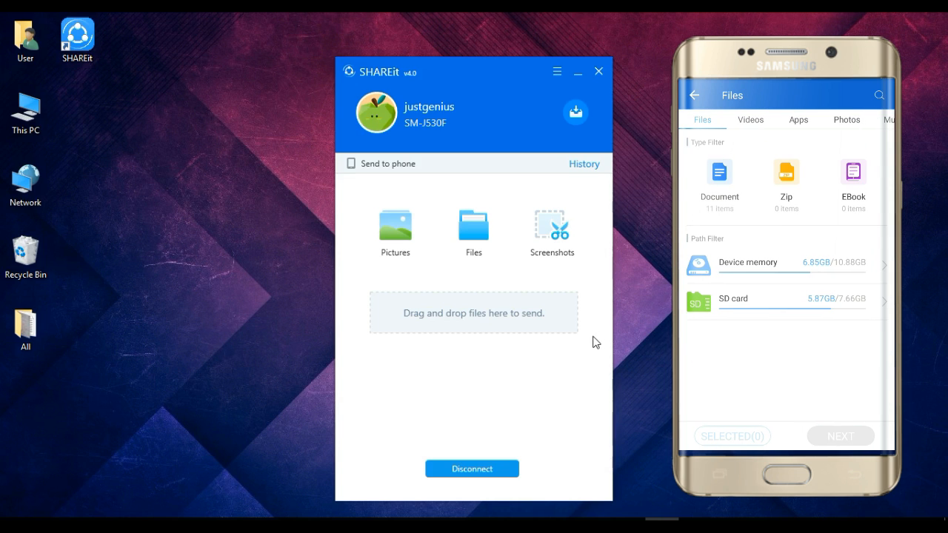
Pick a photo from the phone's Photos tab and send it to the PC
{"action": "left_click", "coordinate": [847, 120]}
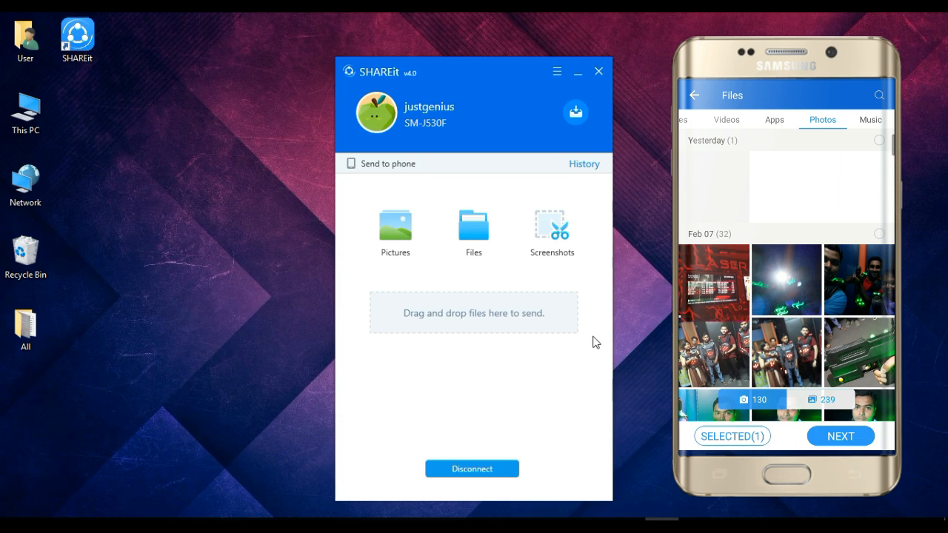
{"action": "left_click", "coordinate": [840, 435]}
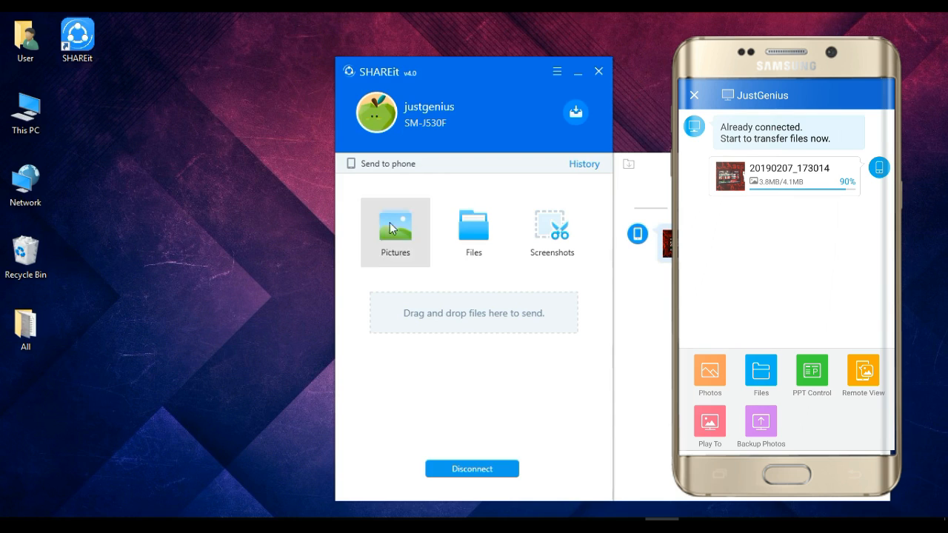
{"action": "mouse_move", "coordinate": [102, 78]}
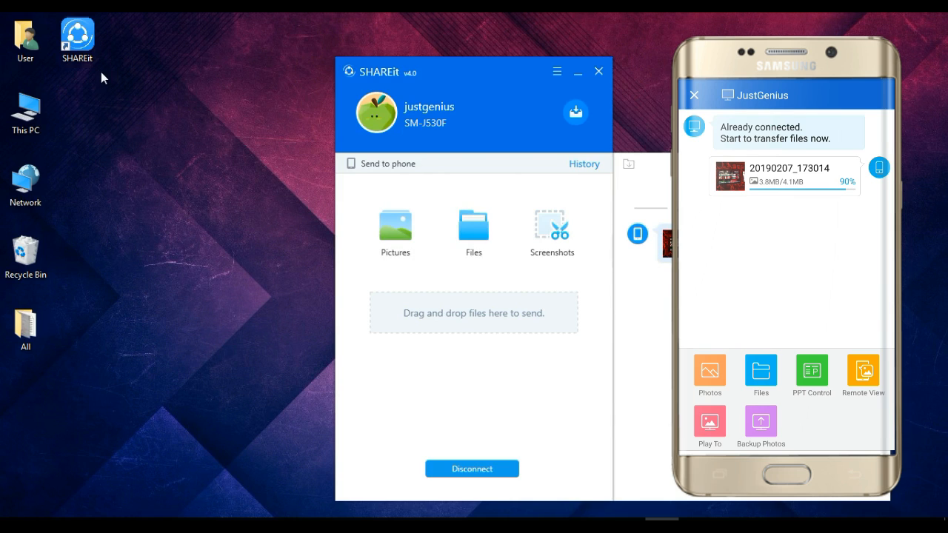
{"action": "mouse_move", "coordinate": [483, 238]}
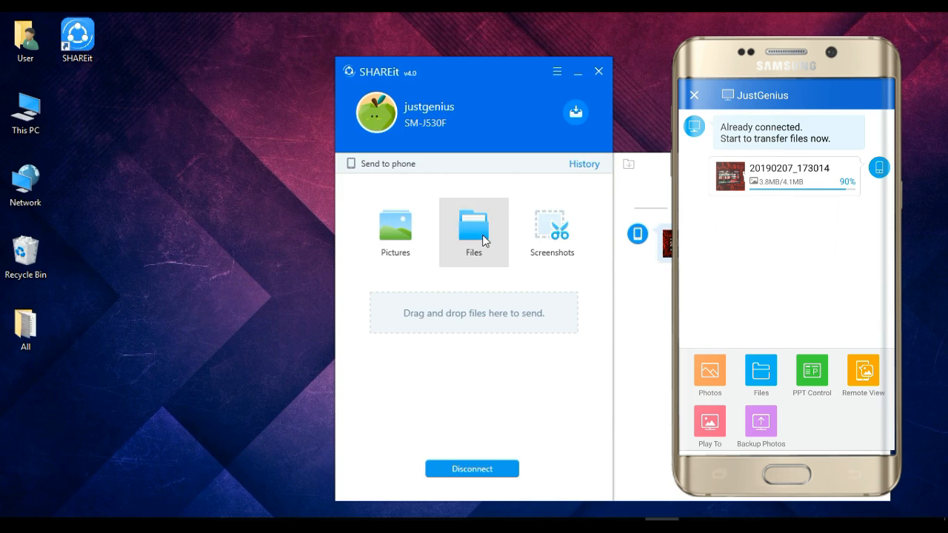
{"action": "mouse_move", "coordinate": [480, 231]}
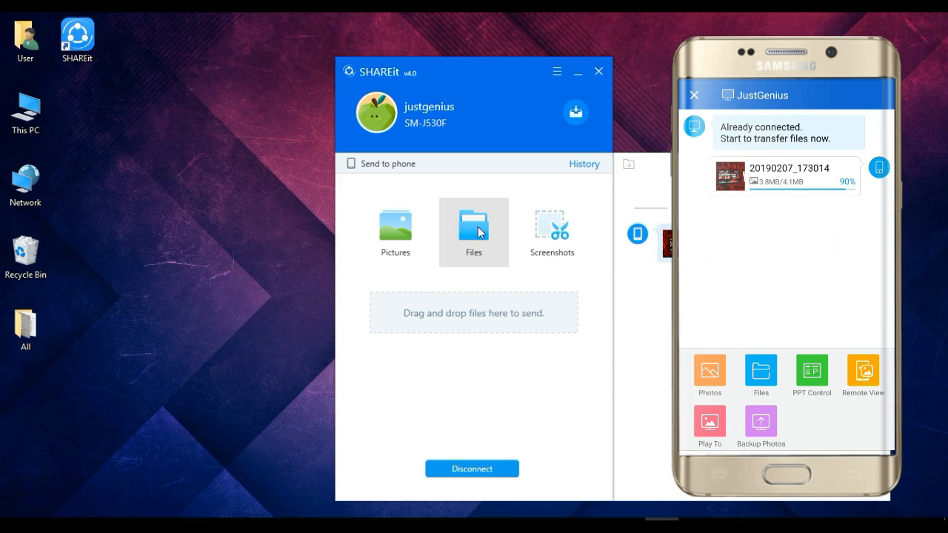
{"action": "mouse_move", "coordinate": [475, 240]}
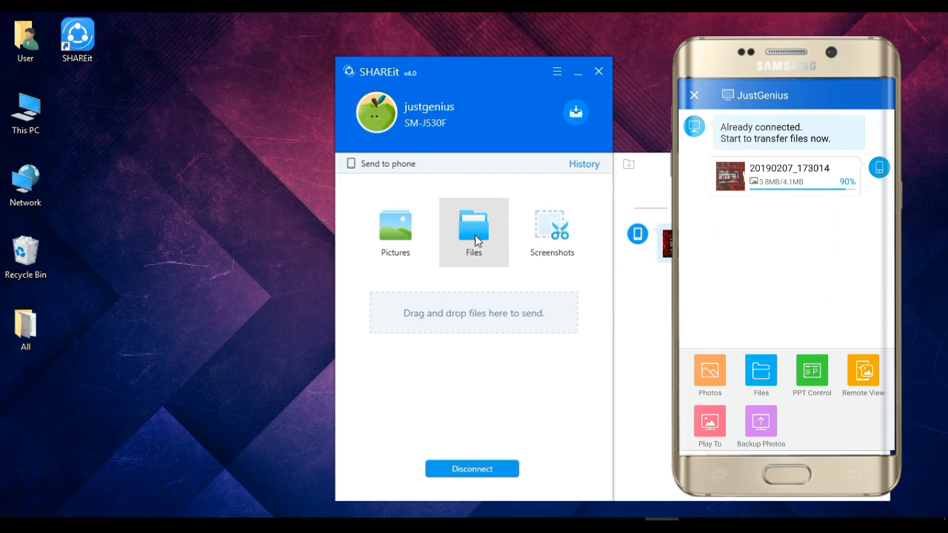
Choose Files in the PC SHAREit window to bring up the Open file dialog
{"action": "left_click", "coordinate": [473, 228]}
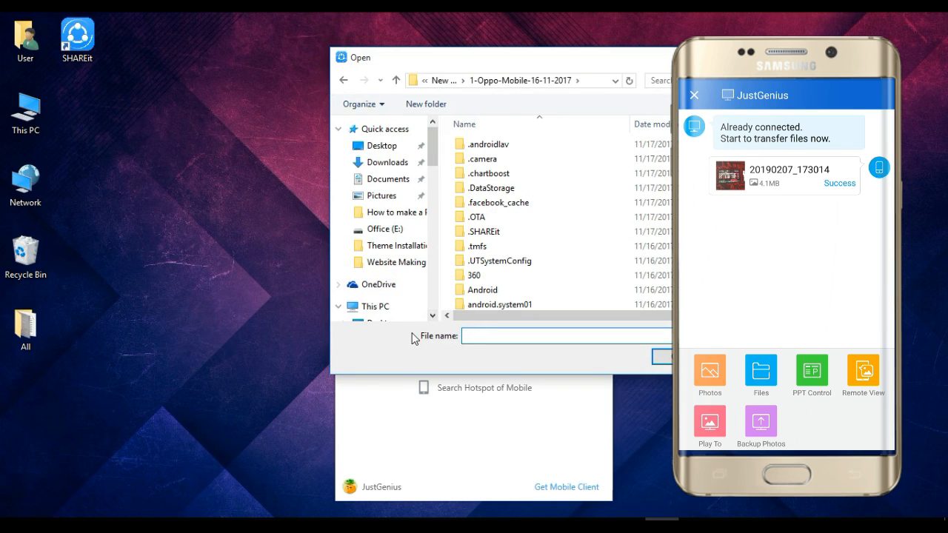
{"action": "mouse_move", "coordinate": [508, 267]}
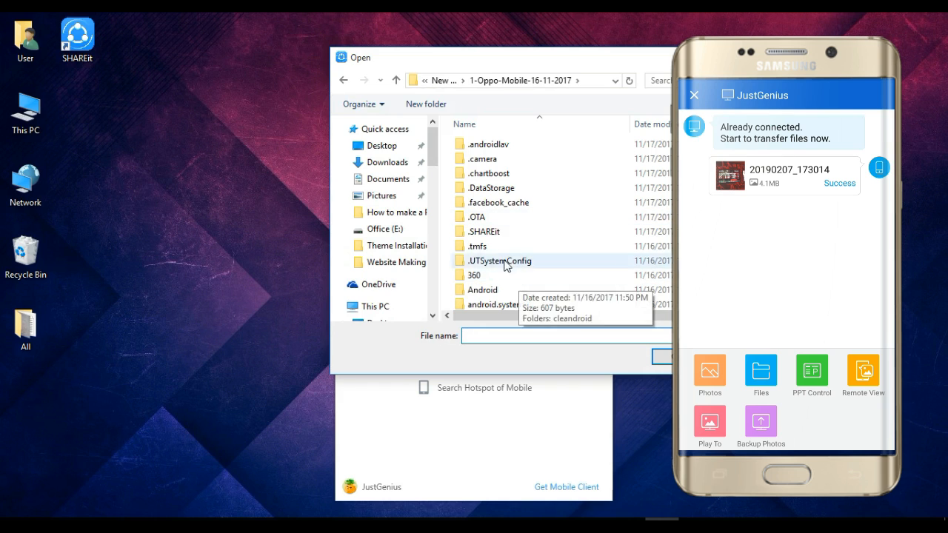
{"action": "mouse_move", "coordinate": [504, 217]}
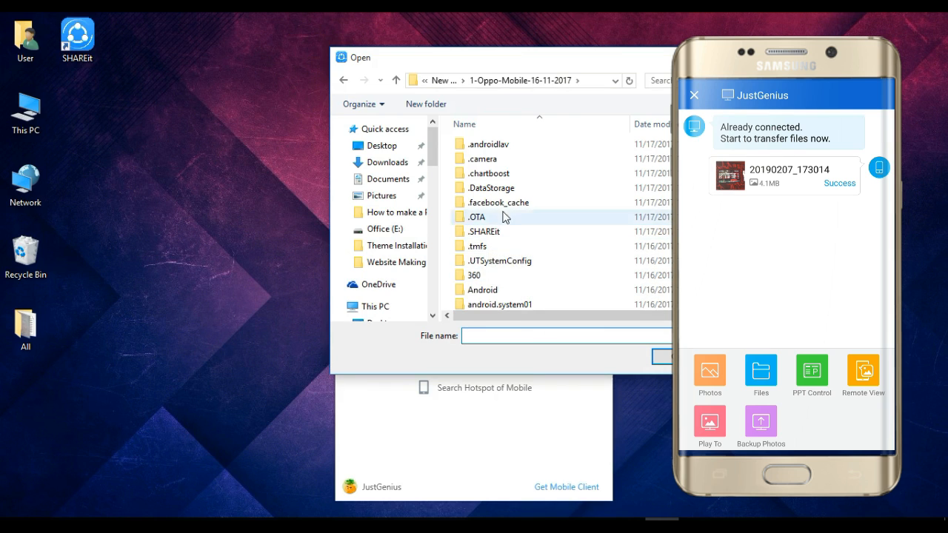
{"action": "mouse_move", "coordinate": [504, 225]}
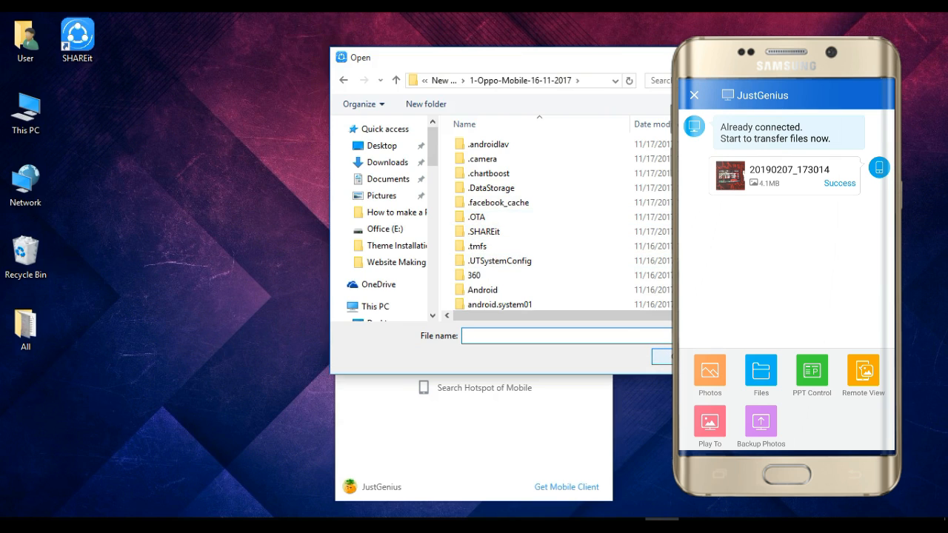
{"action": "mouse_move", "coordinate": [668, 326]}
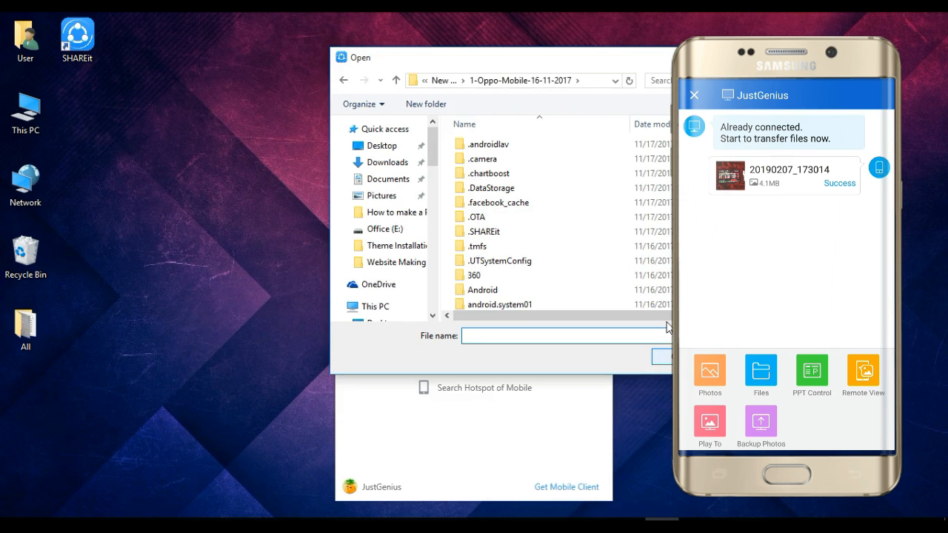